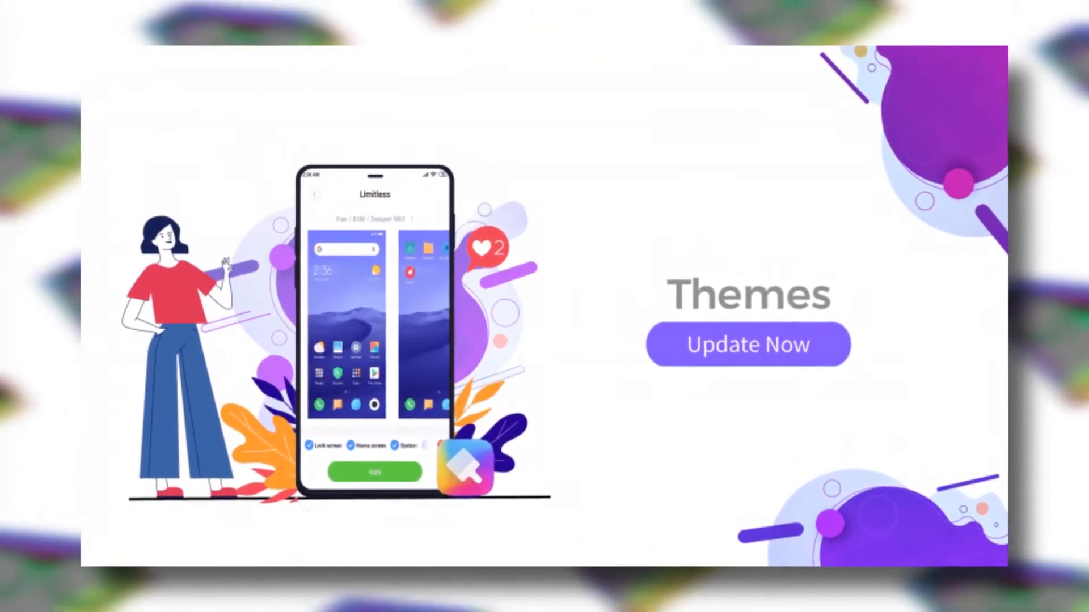
Scroll up and down through the current screen.
click(747, 344)
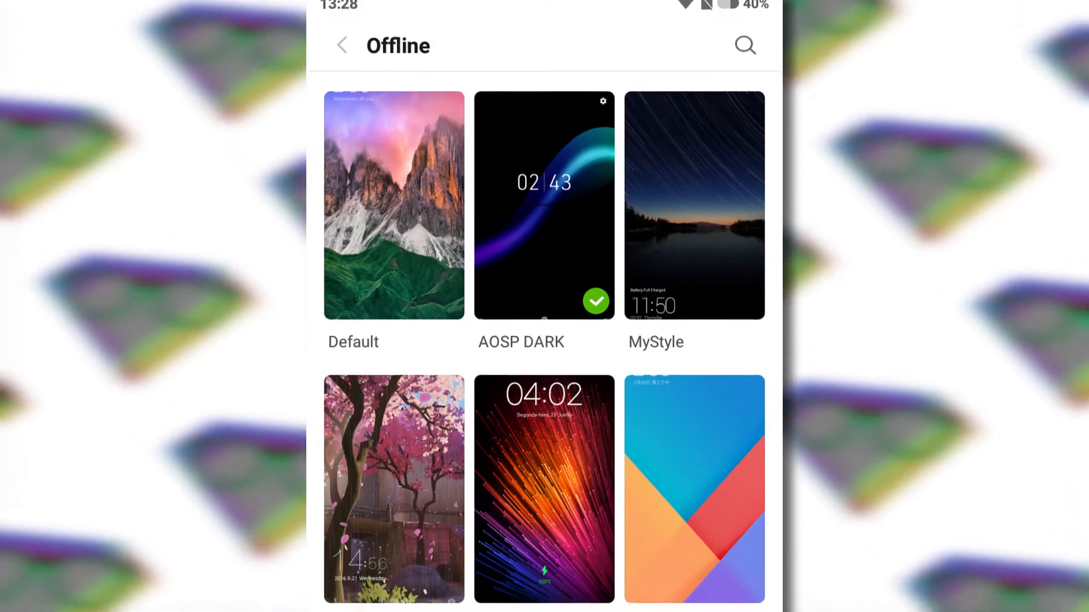
scroll(up, 3)
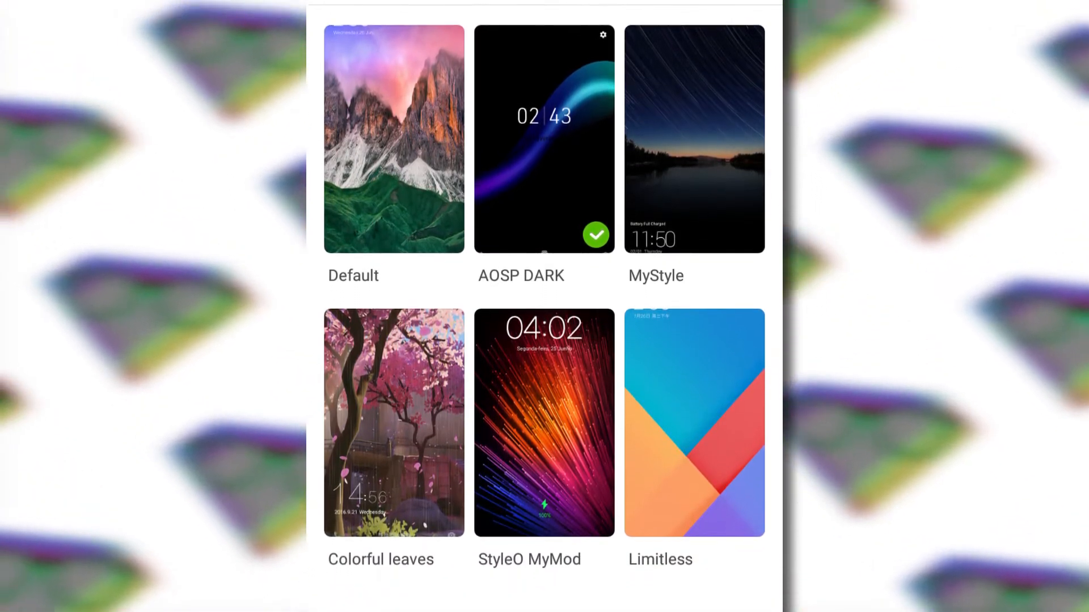
scroll(down, 3)
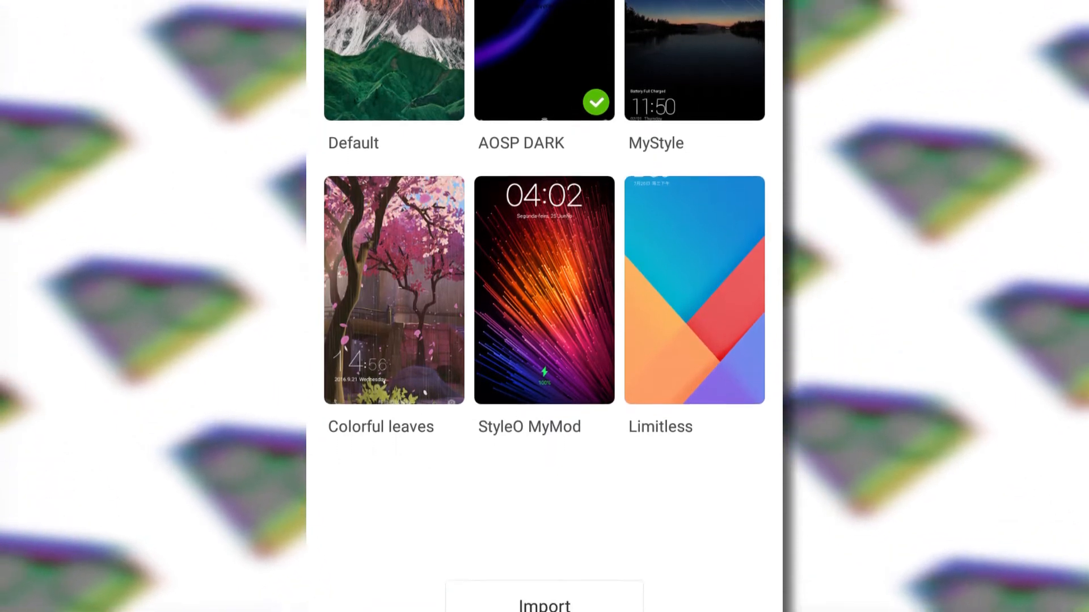
scroll(up, 3)
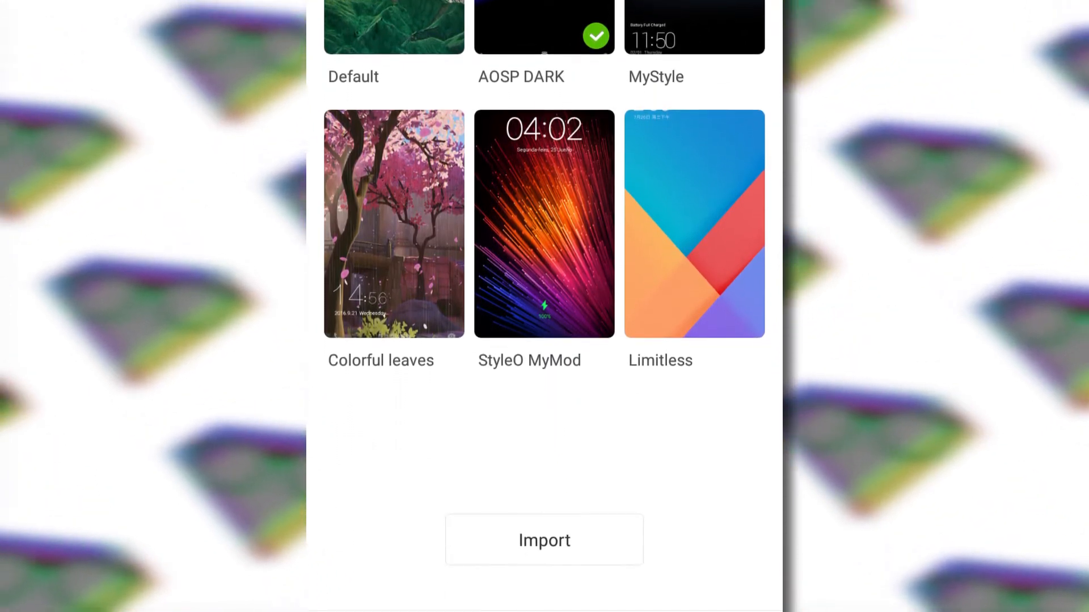
scroll(down, 3)
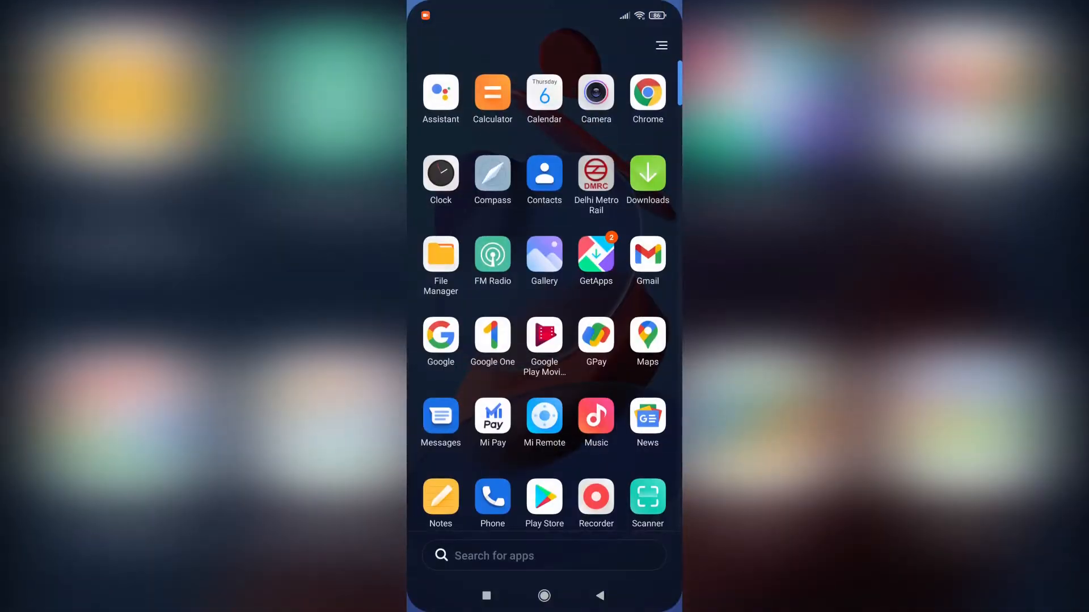
From the home screen's edit mode, open the Themes wallpaper catalogue.
click(544, 596)
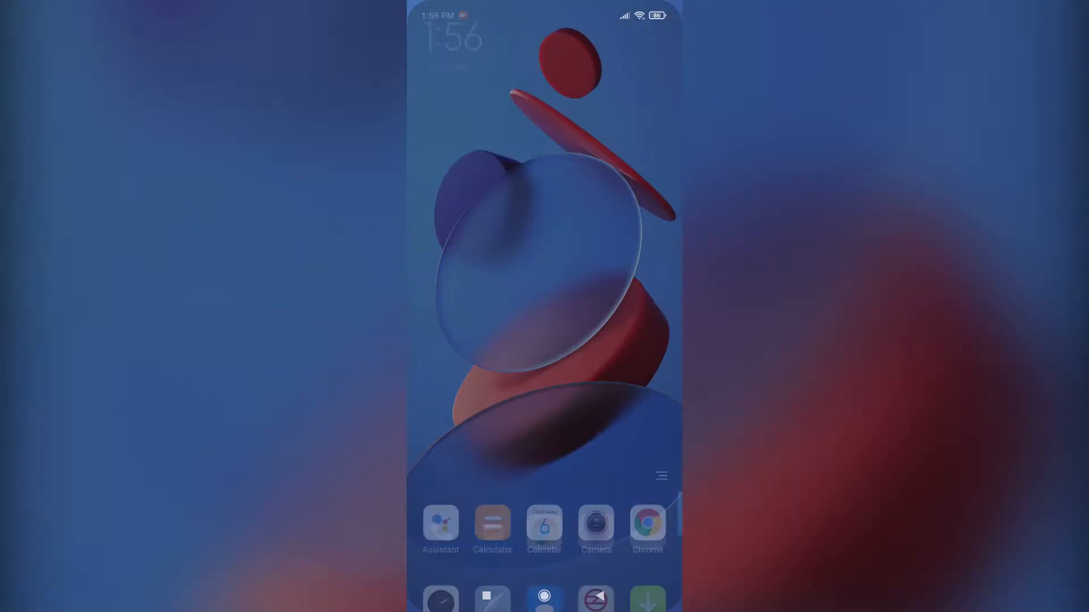
click(544, 596)
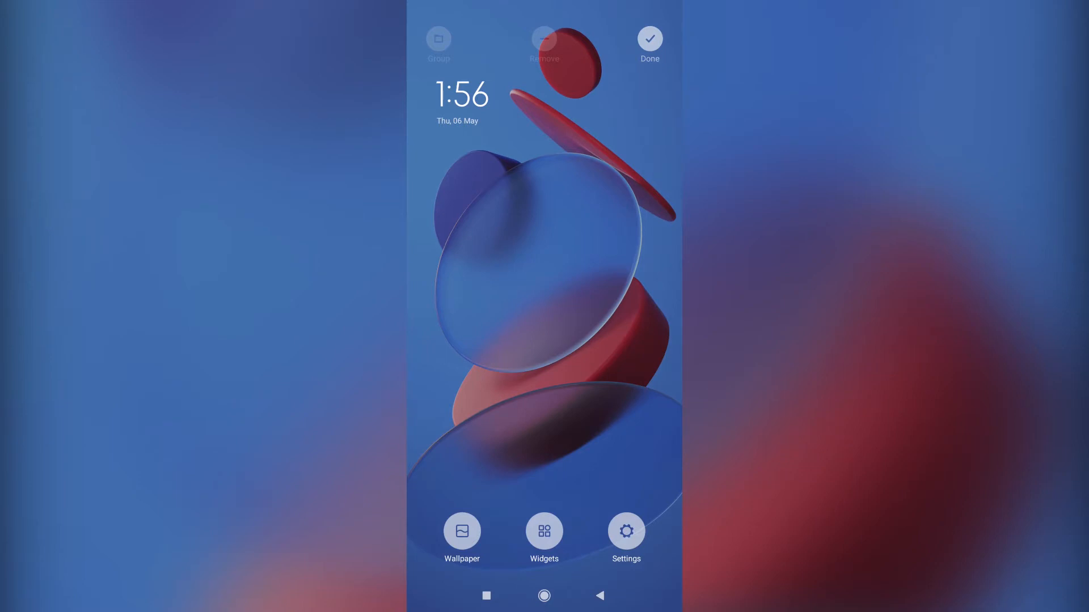
click(462, 532)
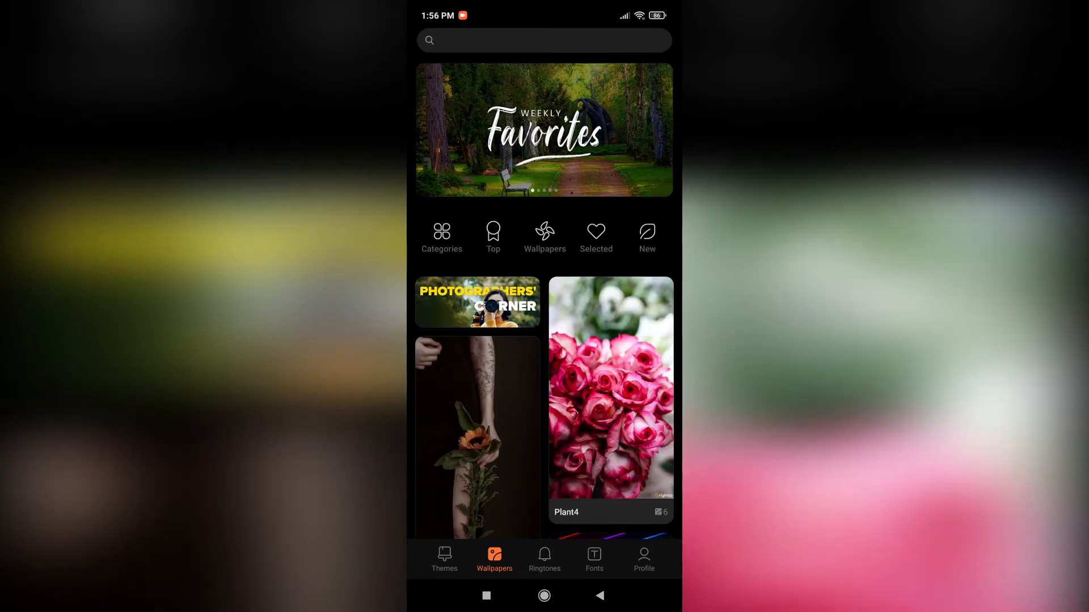
Check Profile > Customise theme > Boot animation shows only Classic, then return.
click(643, 559)
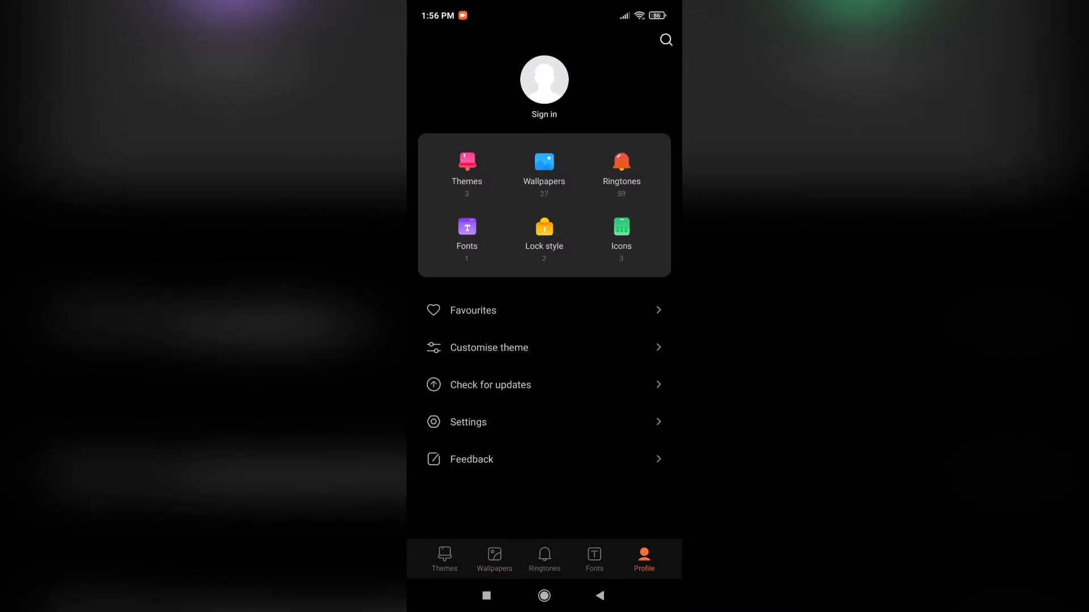
click(543, 347)
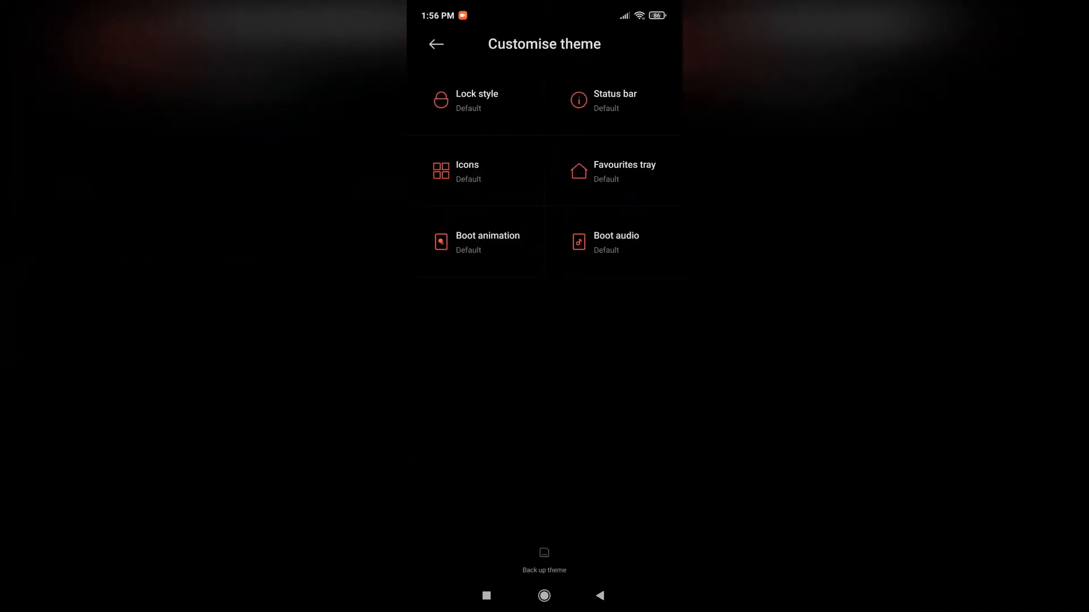
click(488, 242)
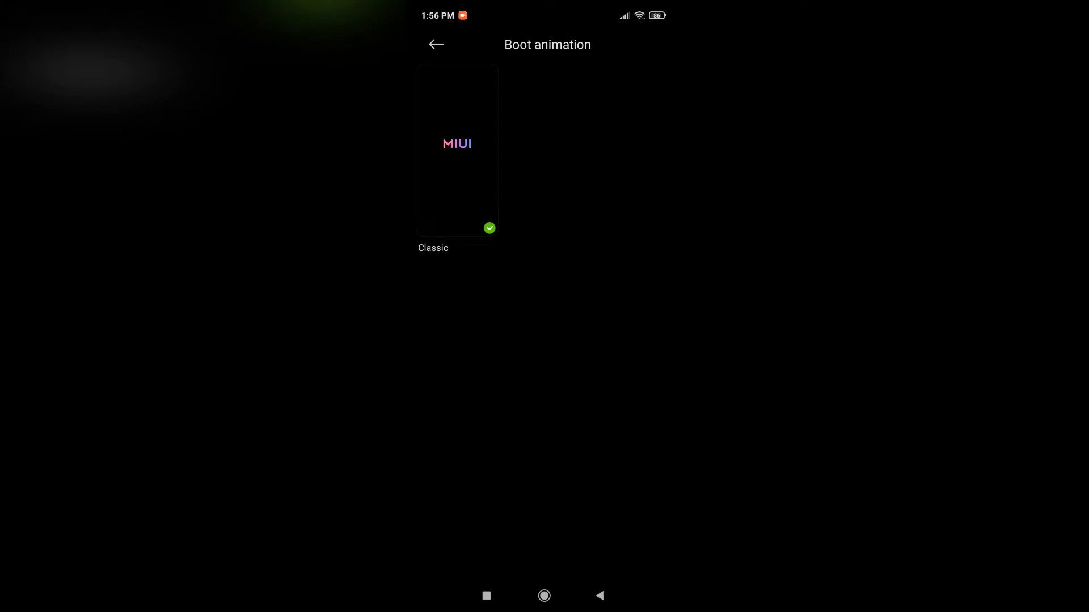
click(435, 44)
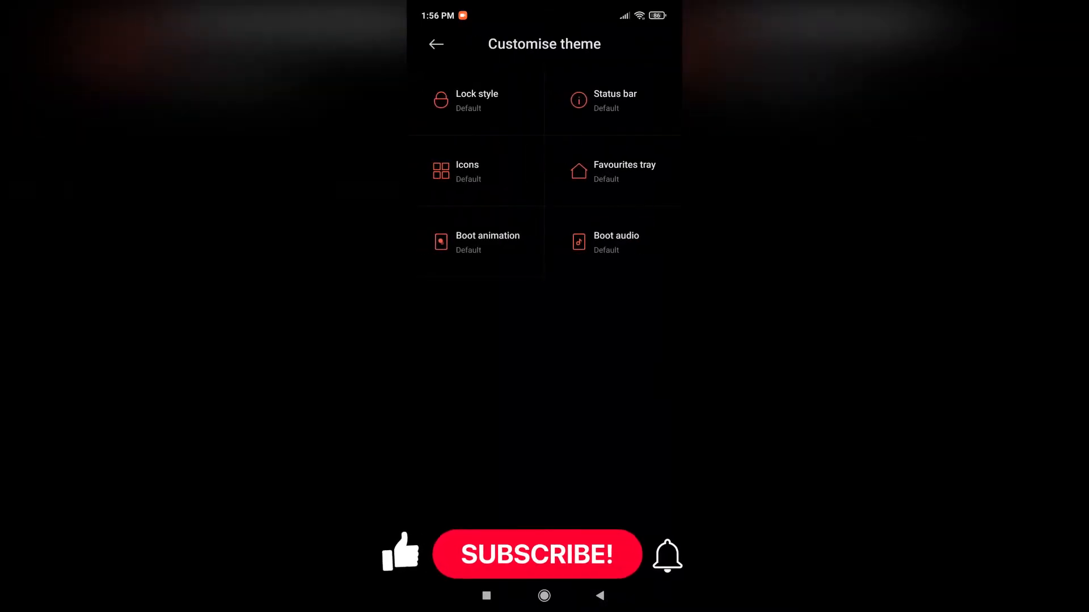
click(615, 242)
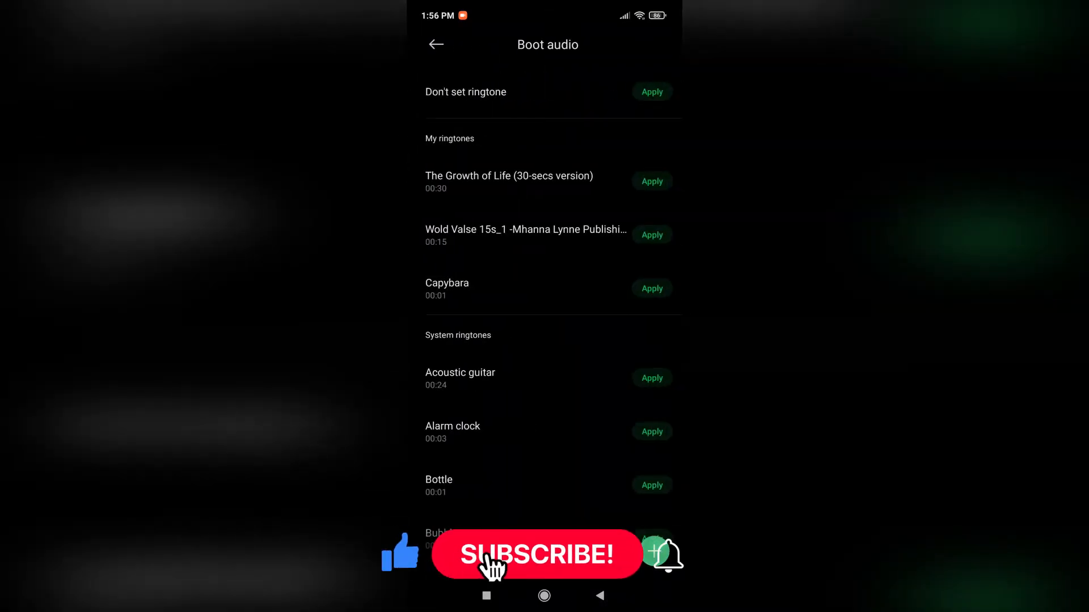
scroll(down, 3)
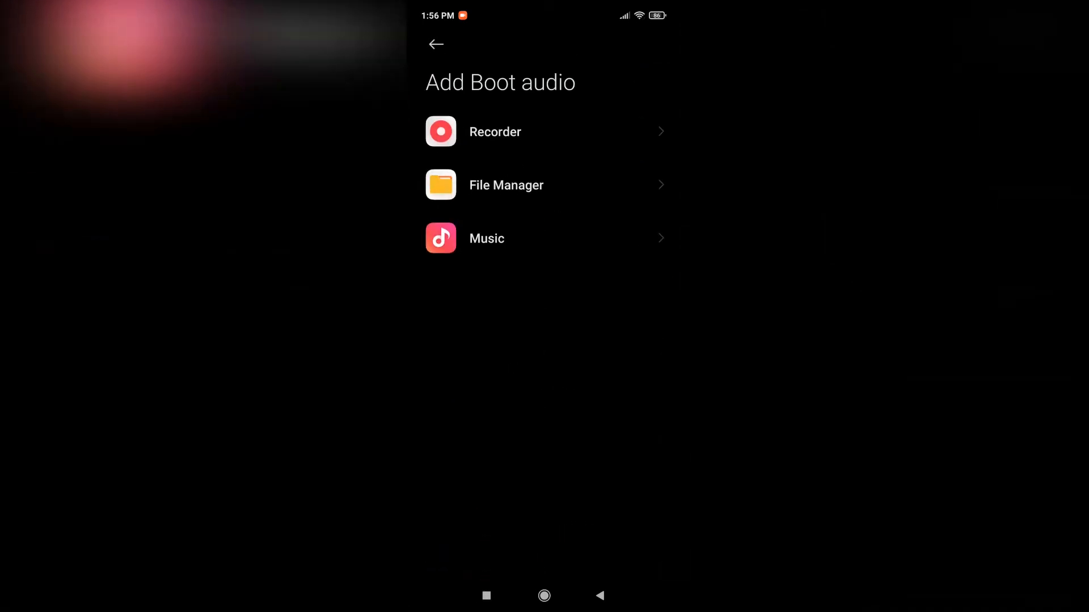
click(486, 238)
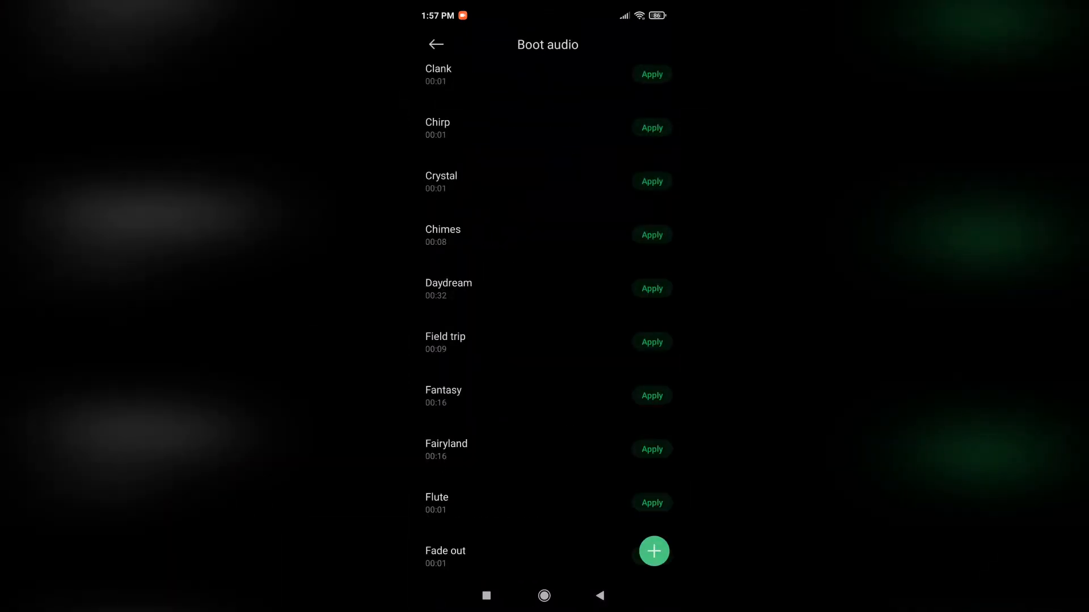
click(437, 44)
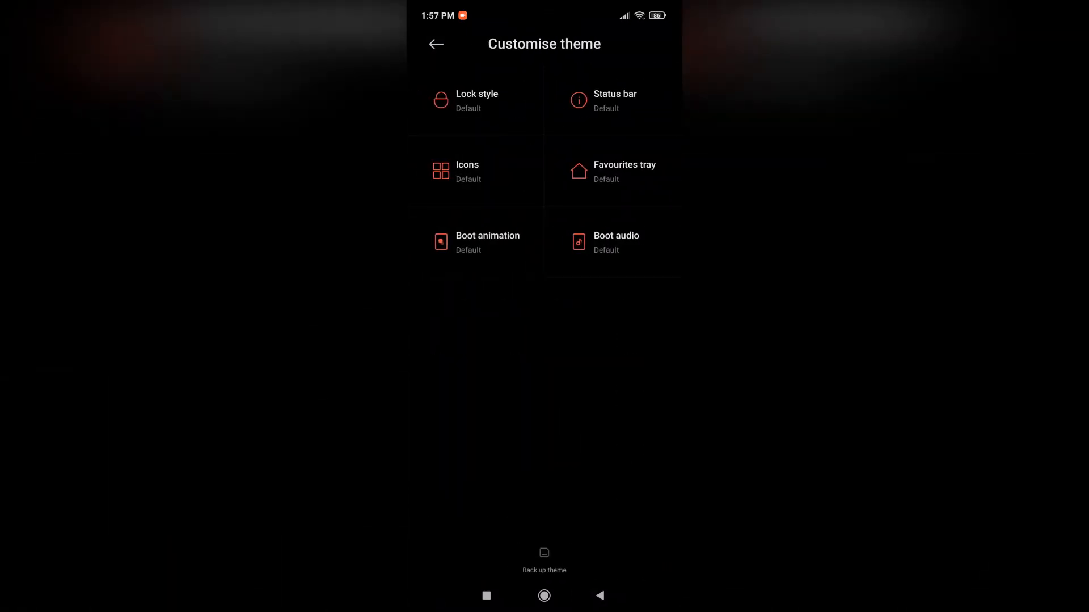
Search the store for 'boot animation' and view the Mix v1.0 theme details.
click(435, 44)
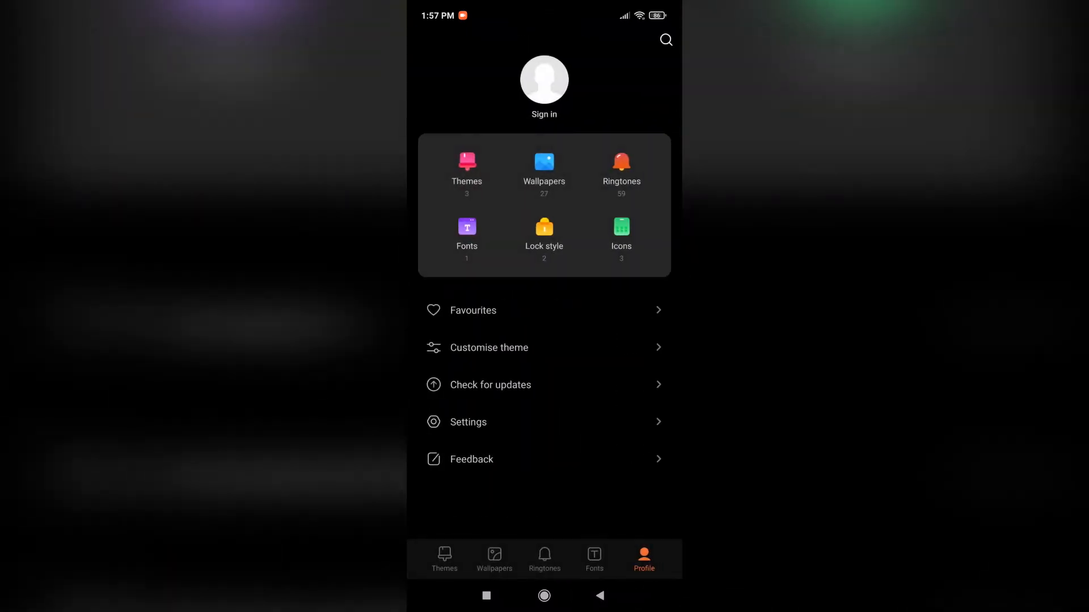
click(444, 559)
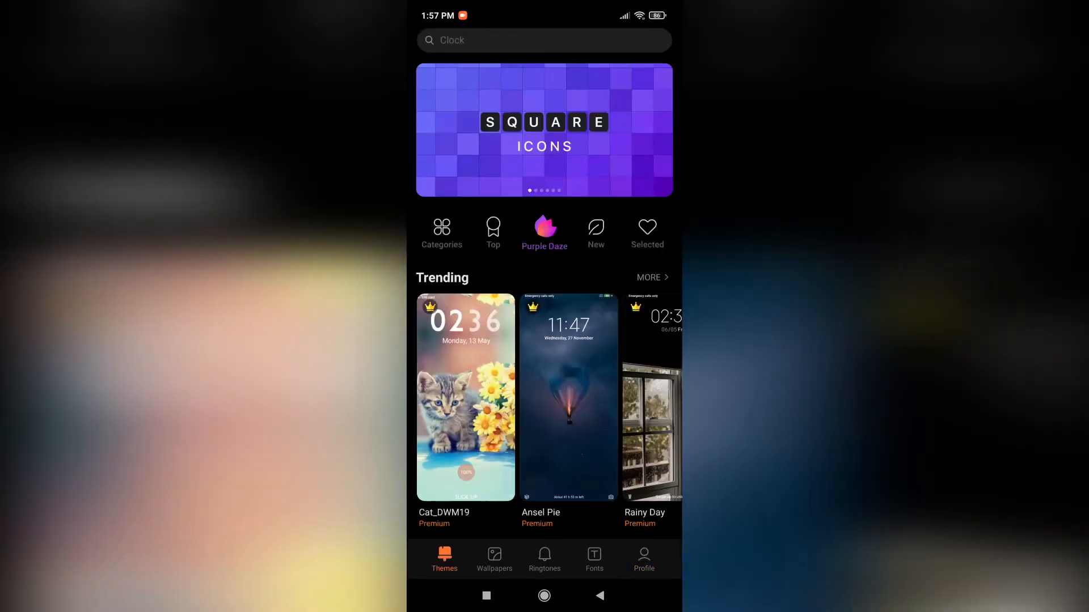
click(544, 40)
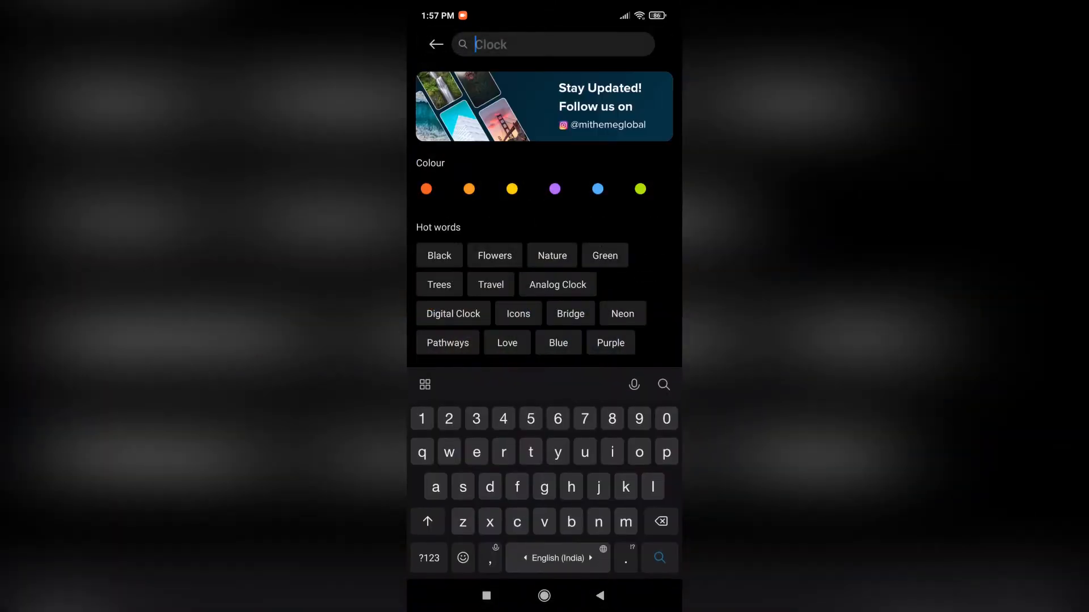
text(boot ani)
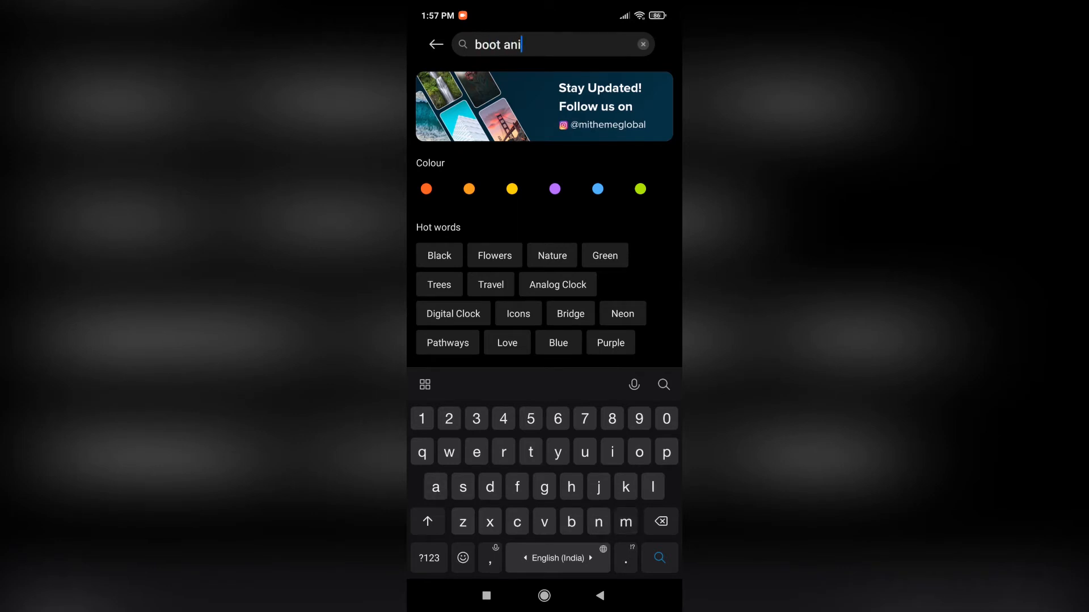
text(mation)
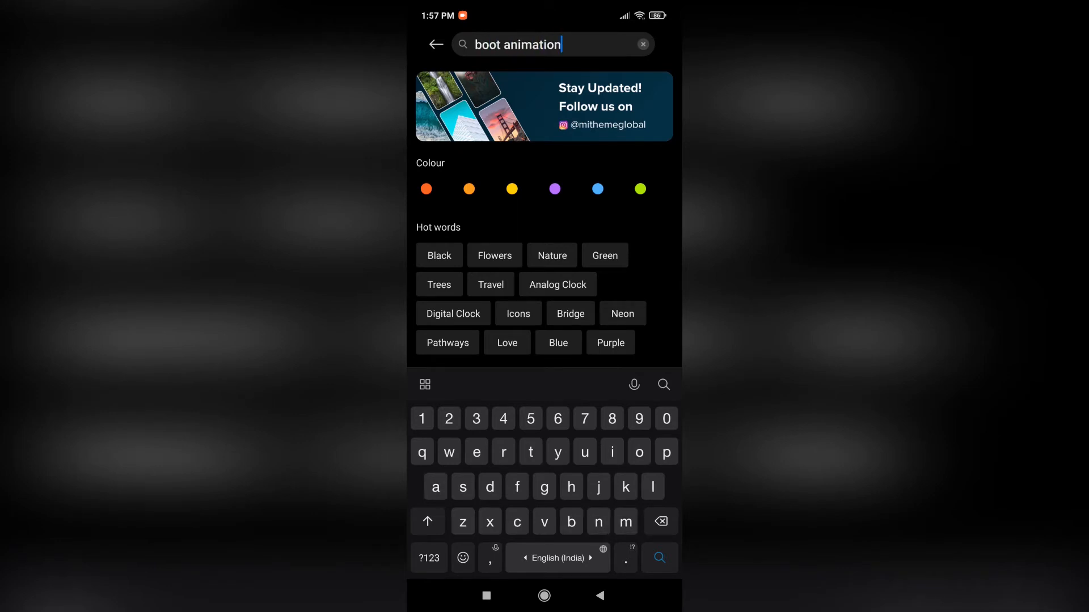
click(658, 557)
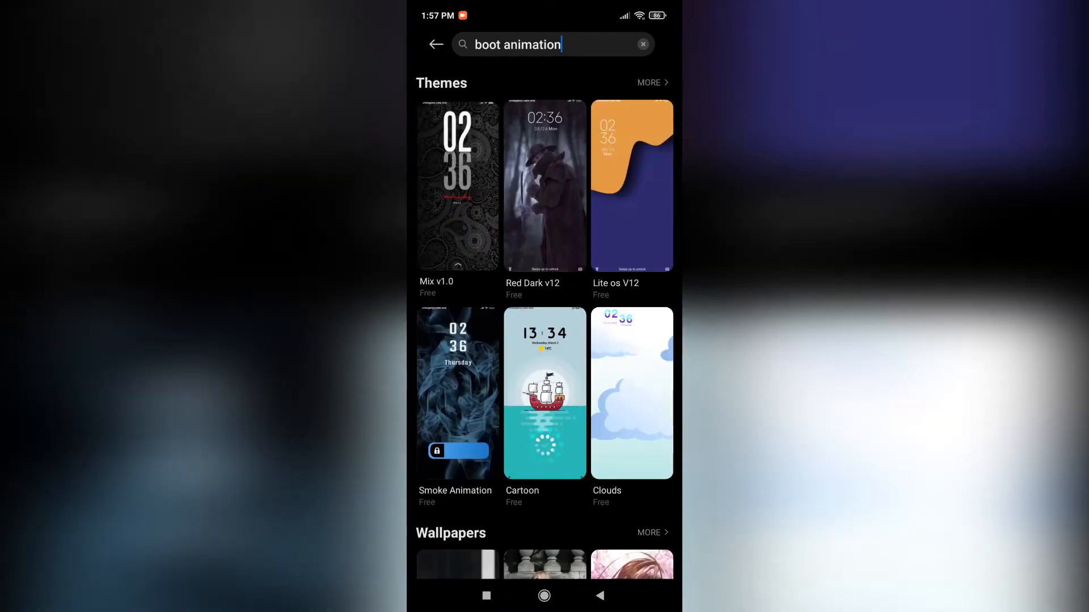
click(457, 185)
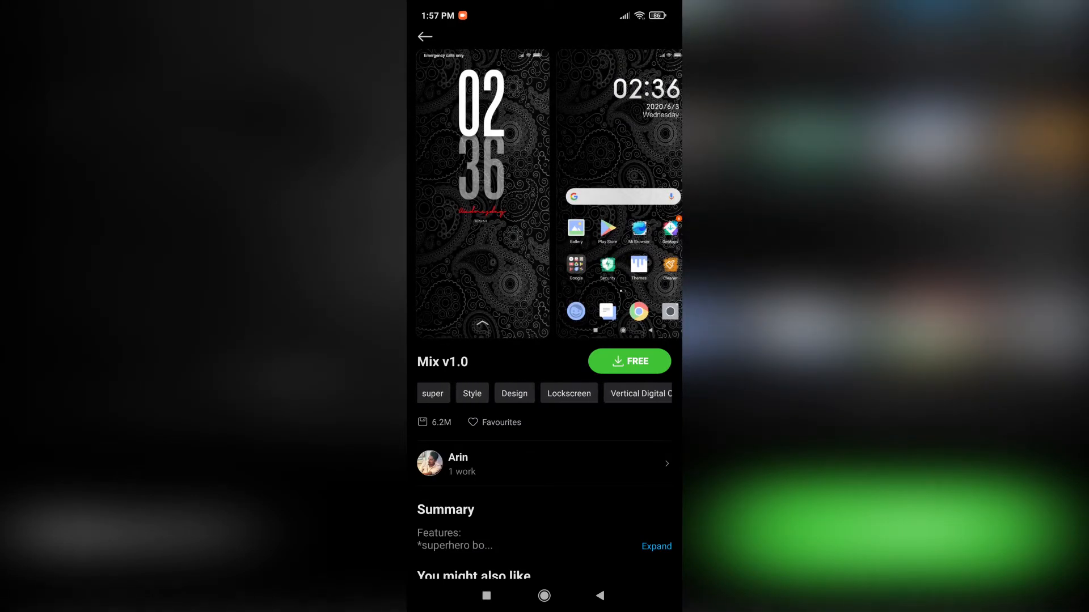
scroll(left, 3)
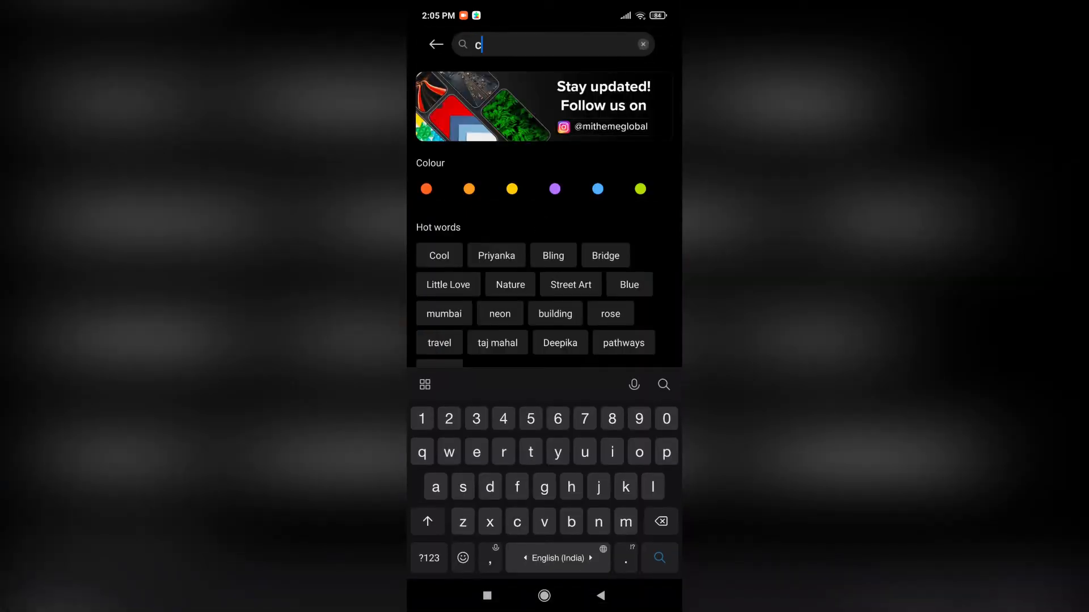
Search 'cyberpunk 2077', view the Cyberpunk2077 theme under all themes, and go back.
text(yberpu)
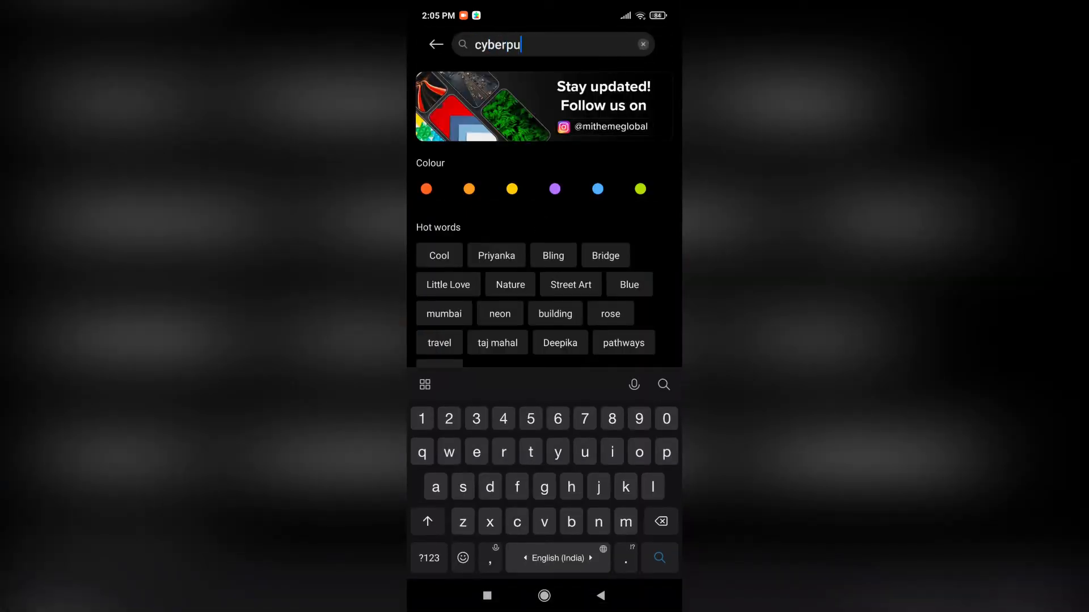
text(nk 2077)
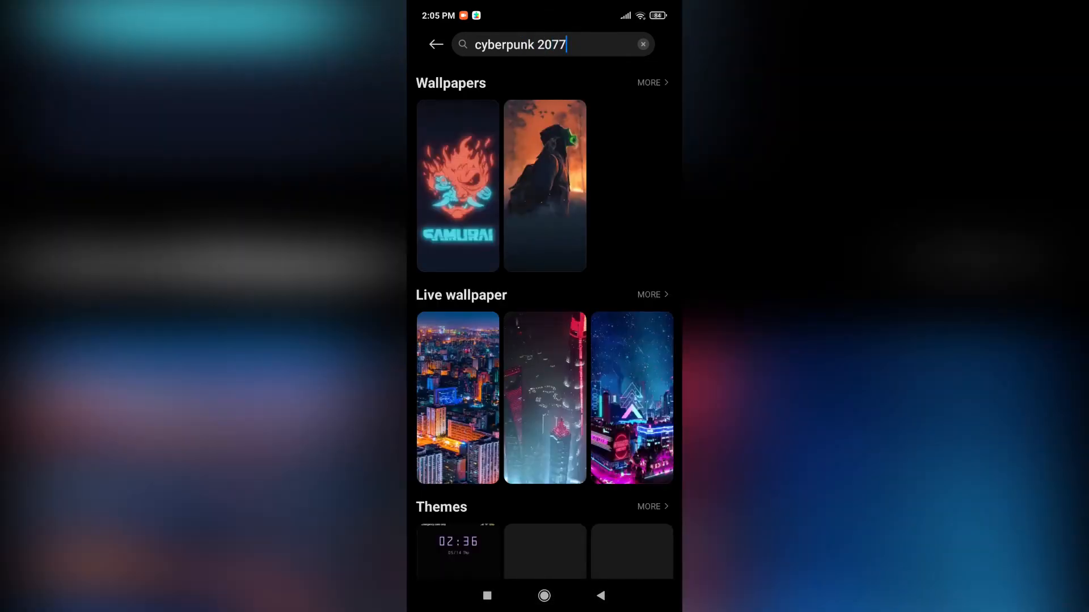
scroll(down, 3)
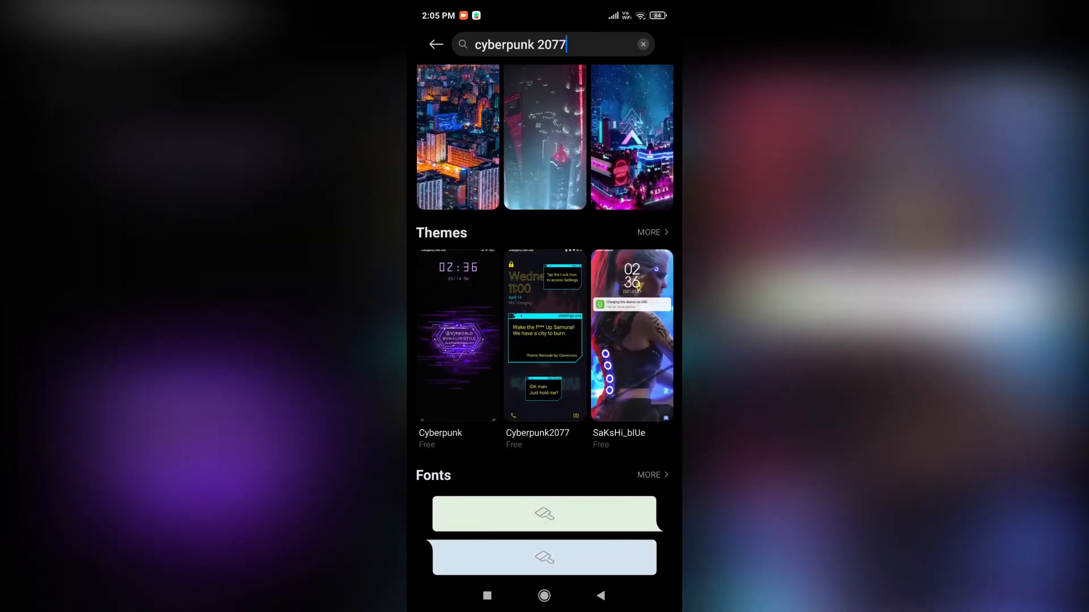
click(648, 232)
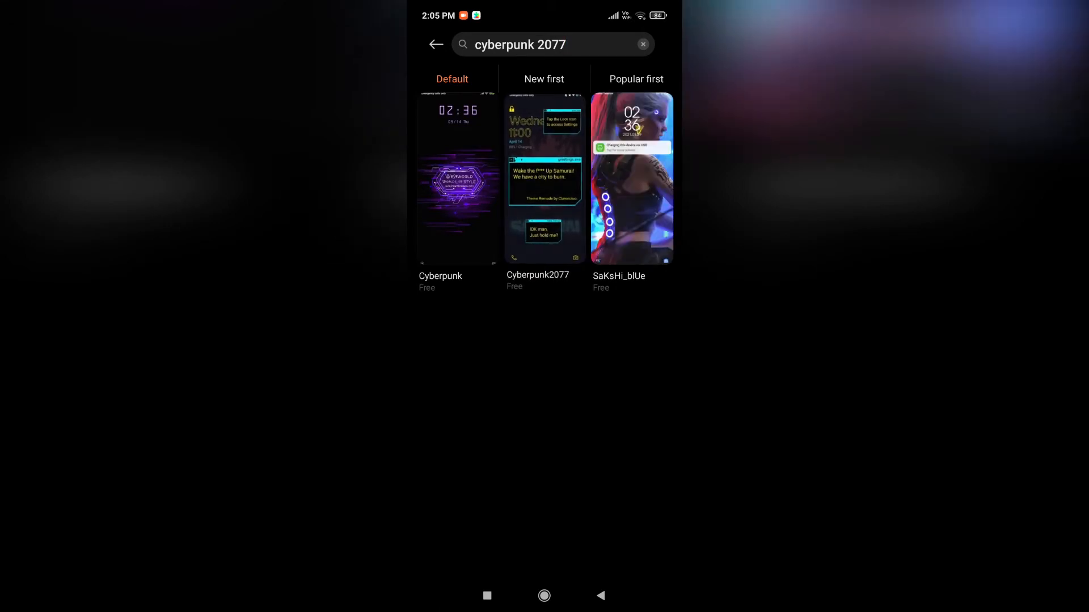
click(544, 178)
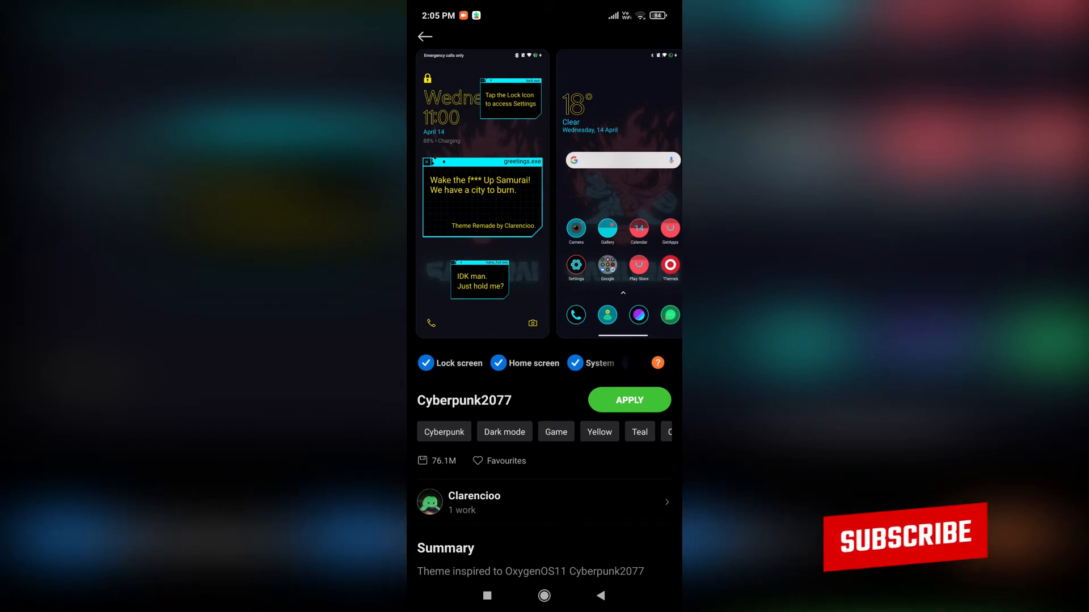
click(424, 37)
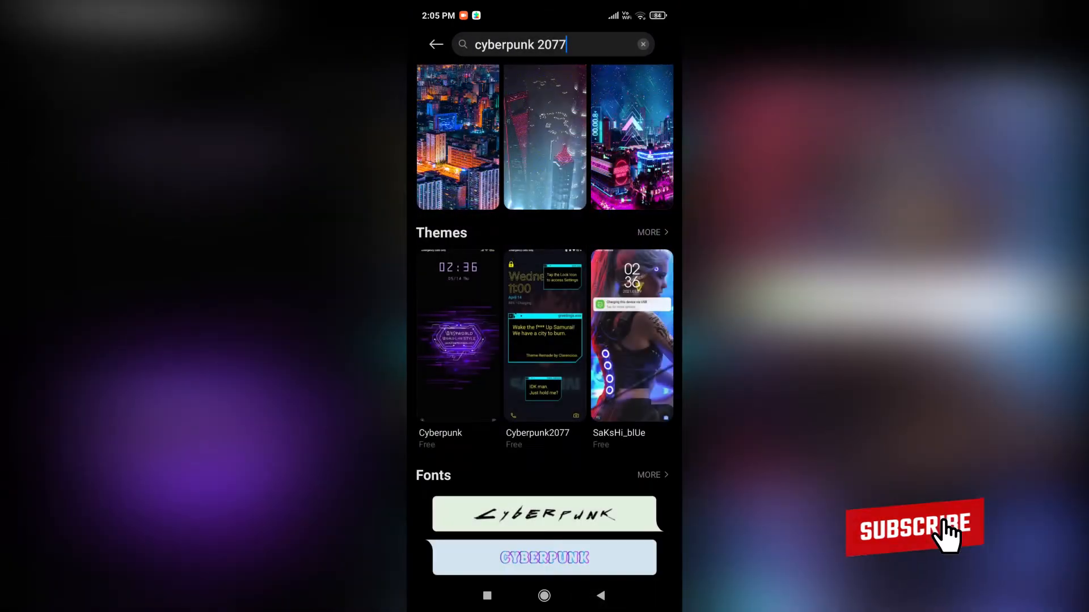
Go to Profile > Customise theme > Boot animation list.
click(436, 43)
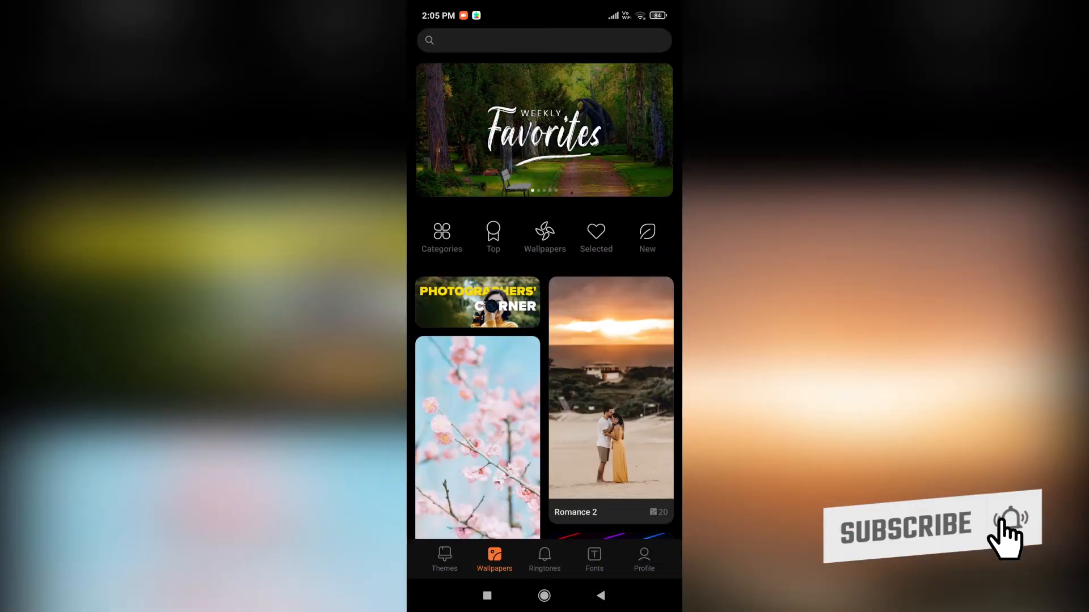
click(643, 559)
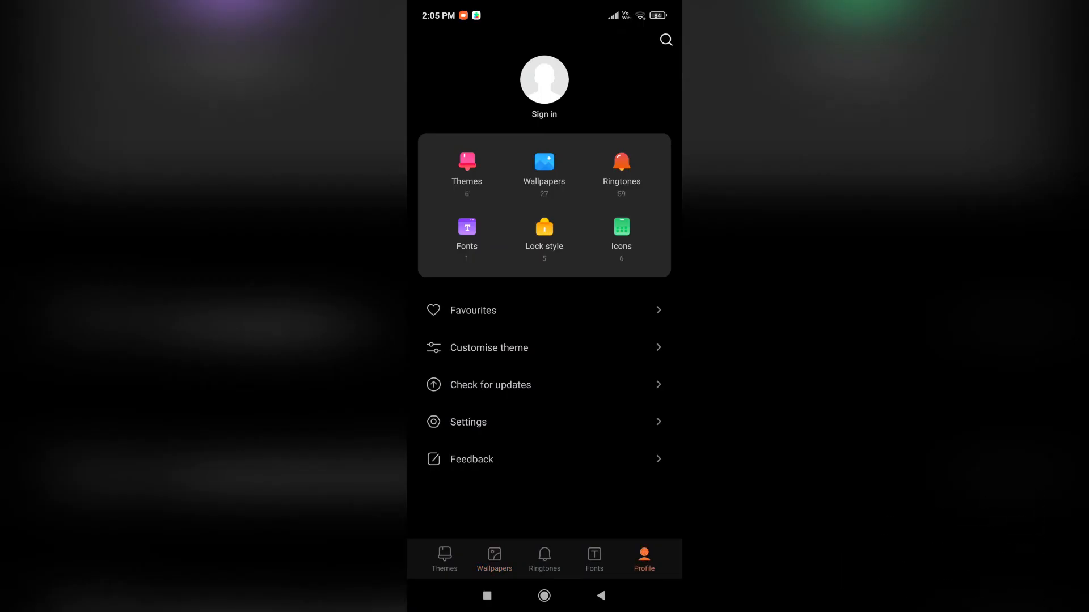
click(489, 347)
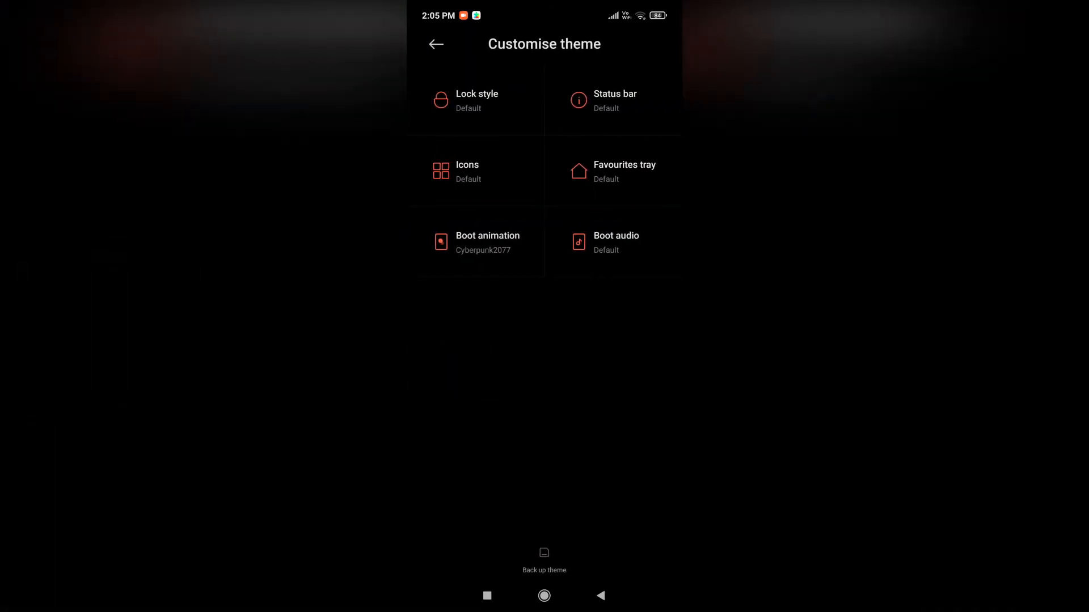
click(488, 242)
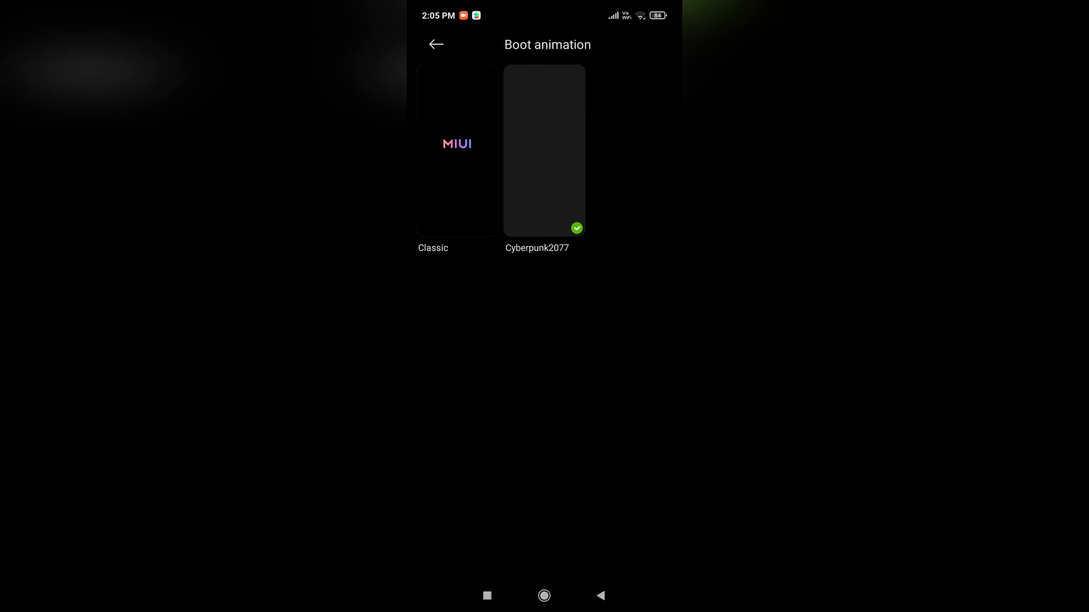
Open Cyberpunk2077, expand its summary, and apply it as the boot animation.
click(456, 151)
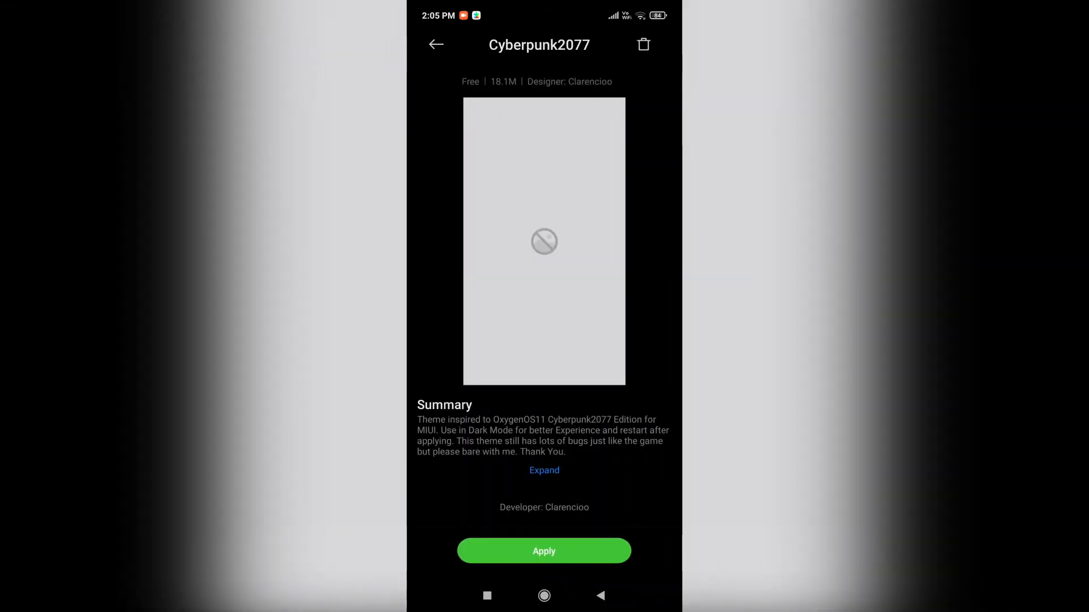
click(543, 470)
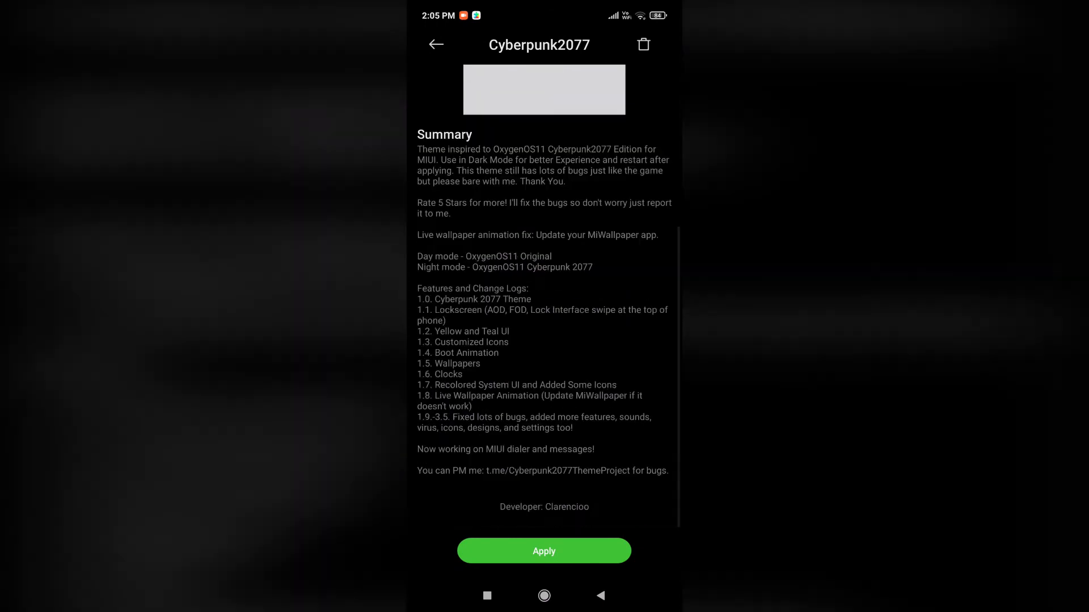
click(544, 550)
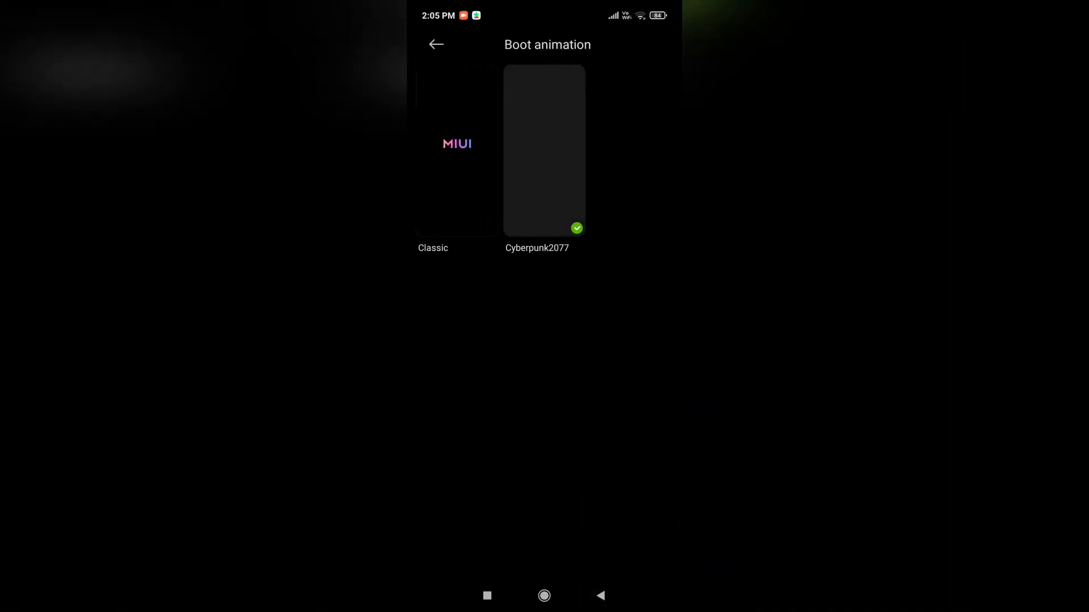